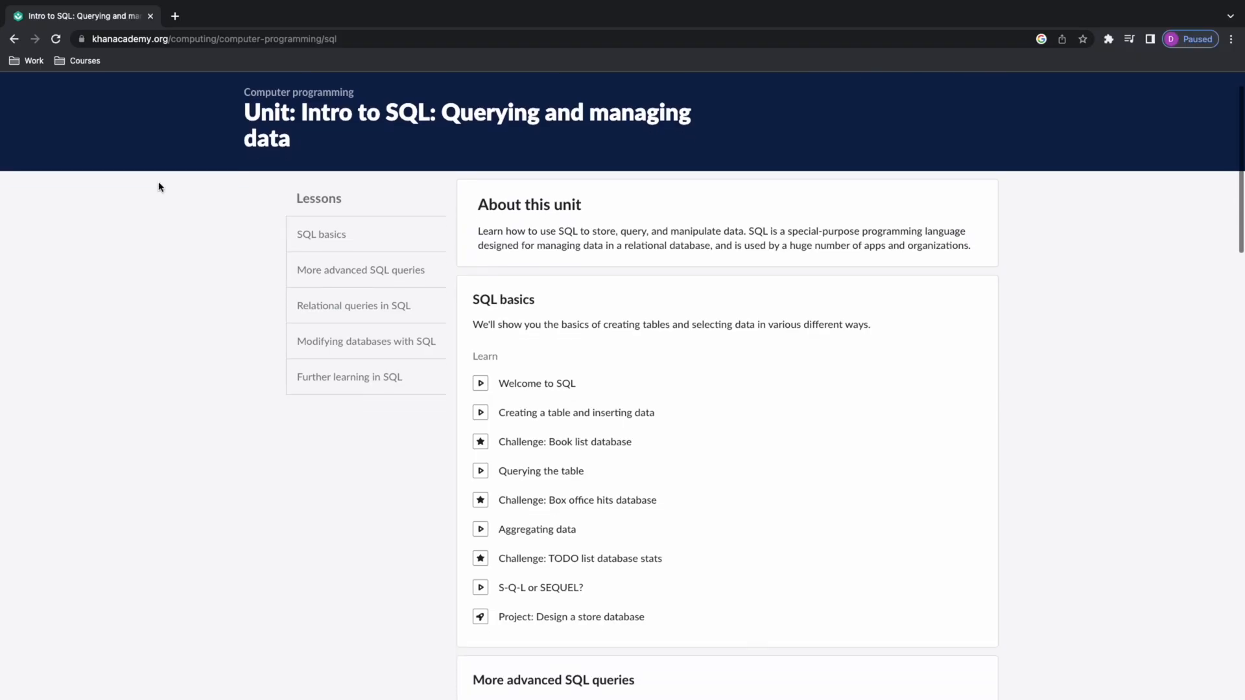
Rewrite the Movies exercise query to select title and director from the movies table.
scroll("down", 3)
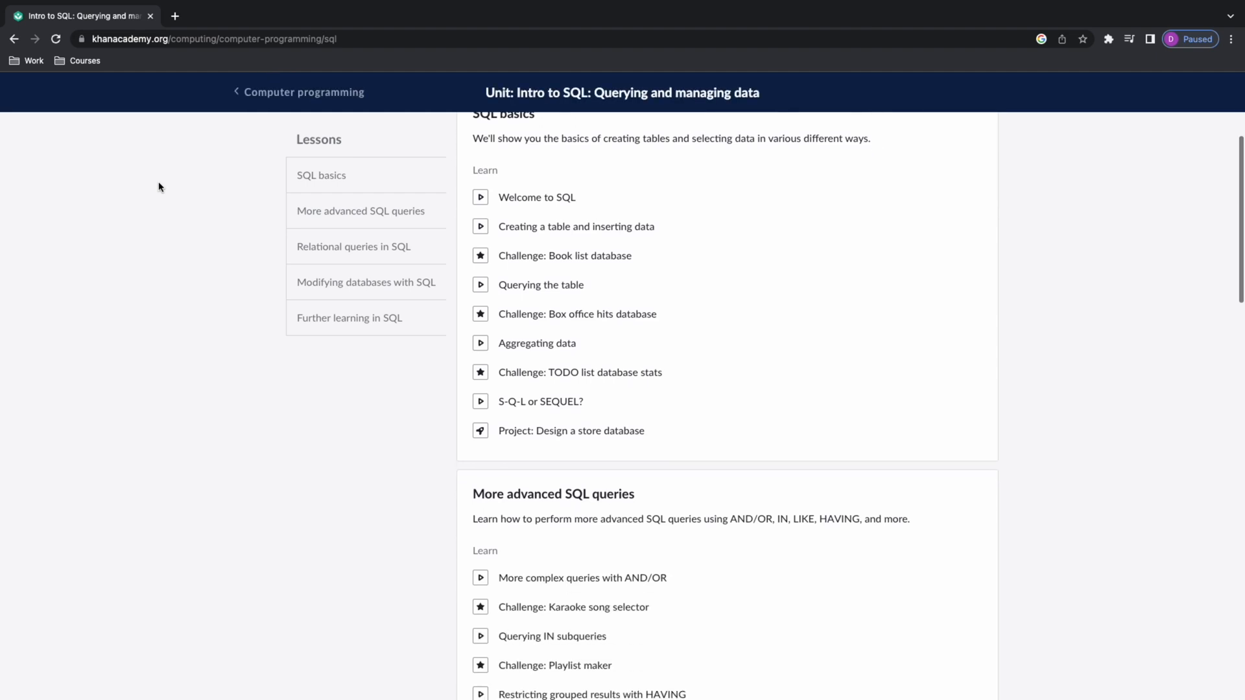
scroll("down", 3)
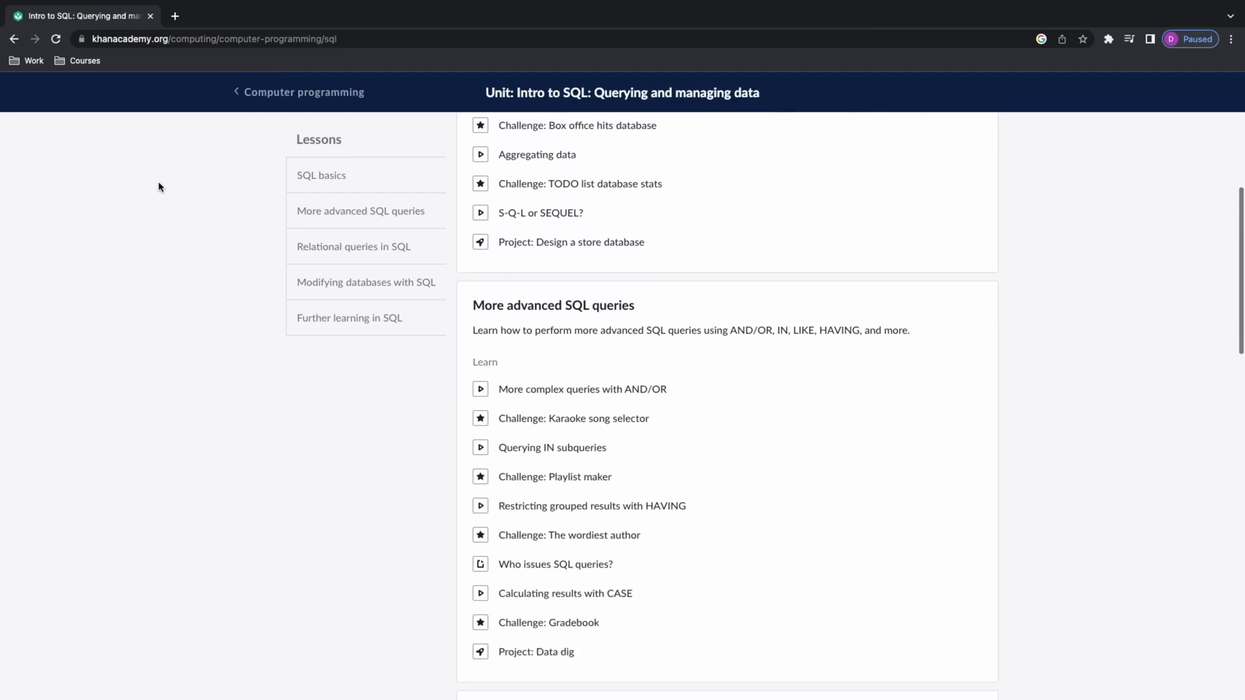
scroll("down", 3)
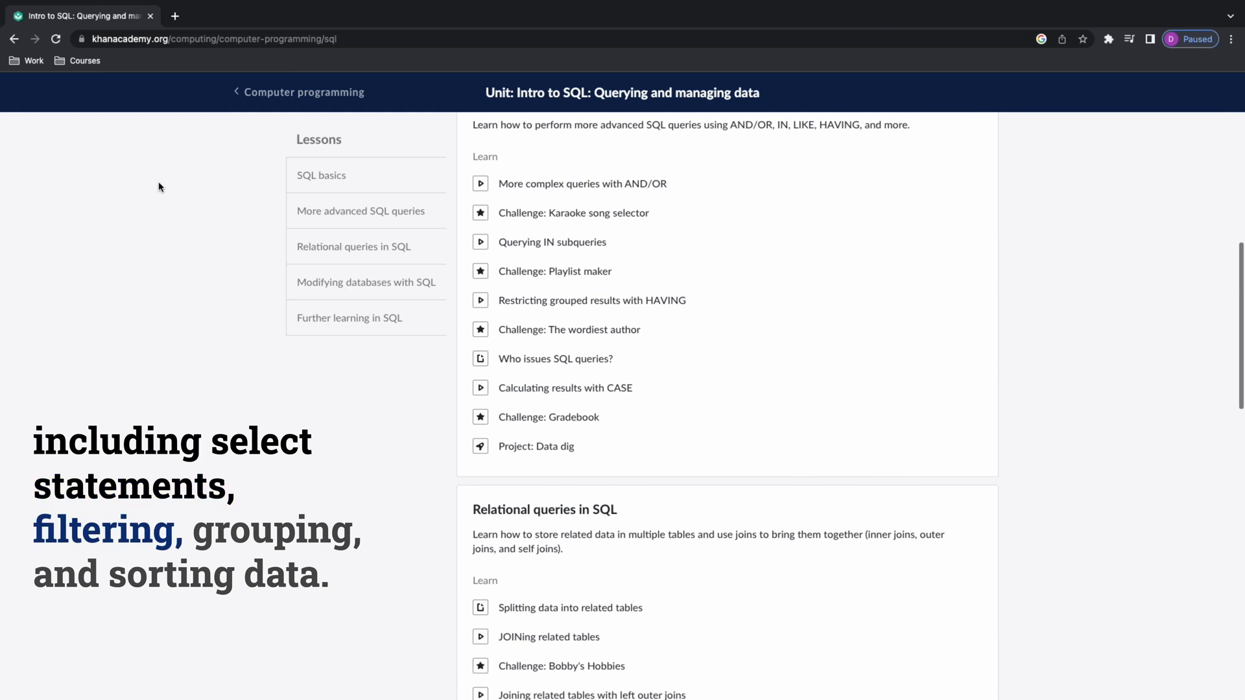
scroll("up", 3)
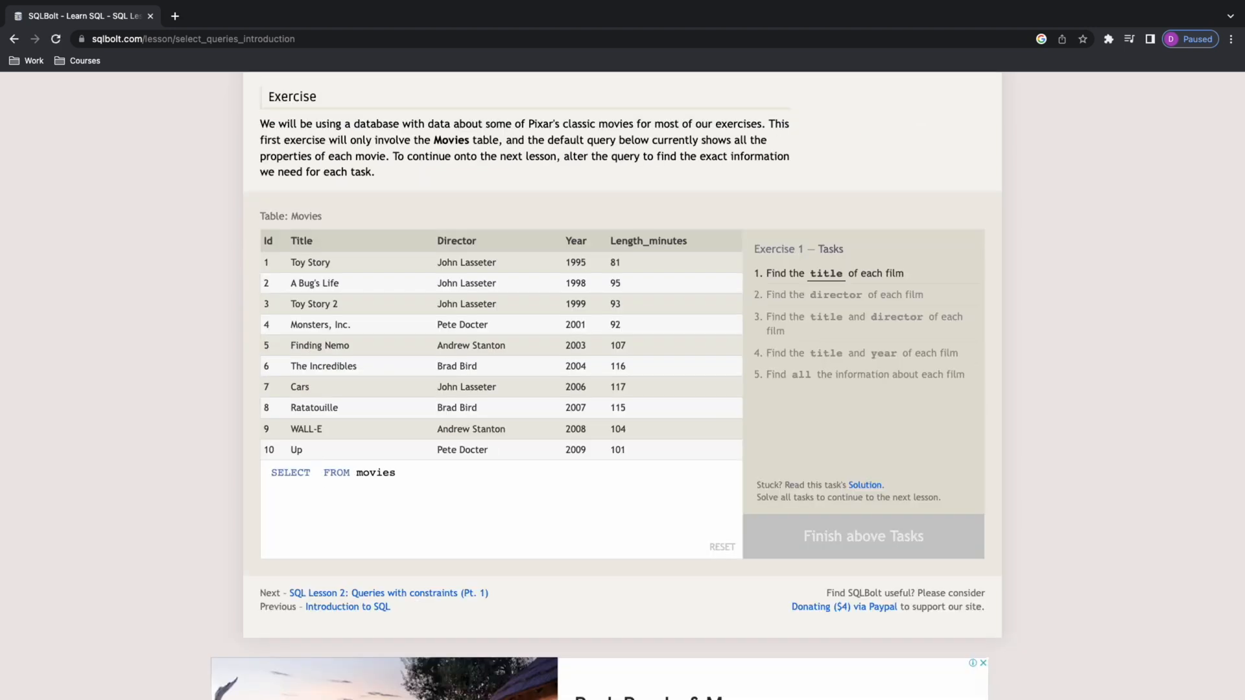
type("title,directo")
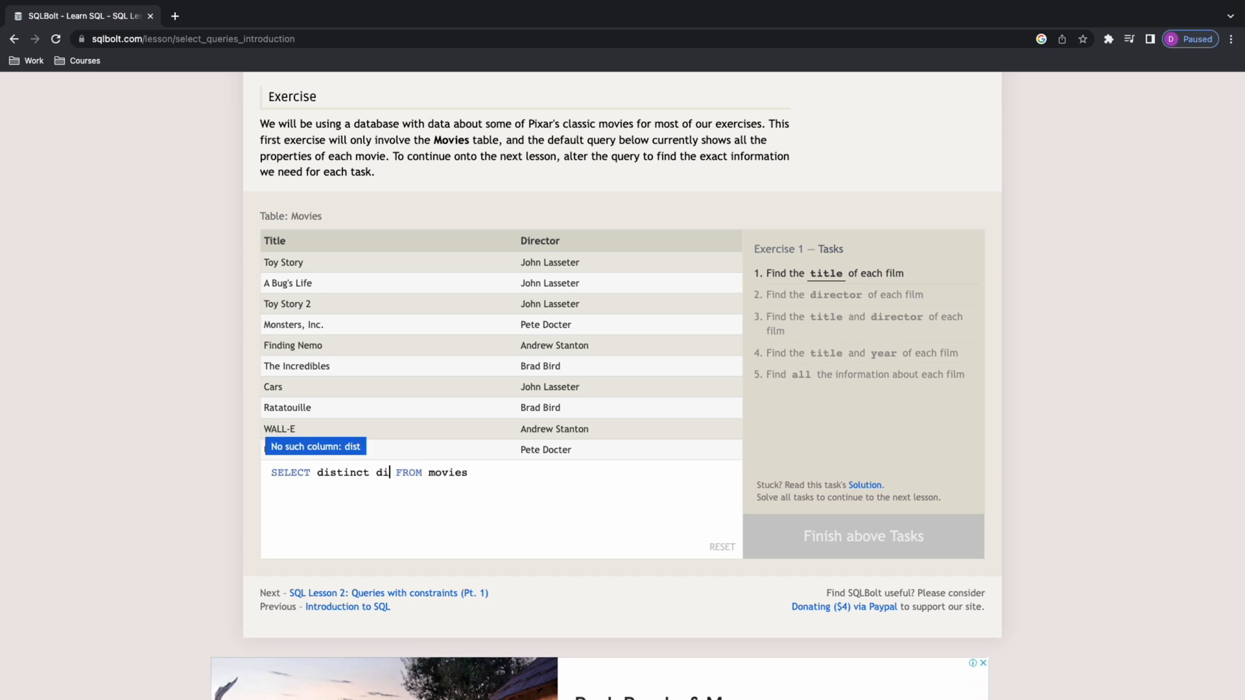
type("rector")
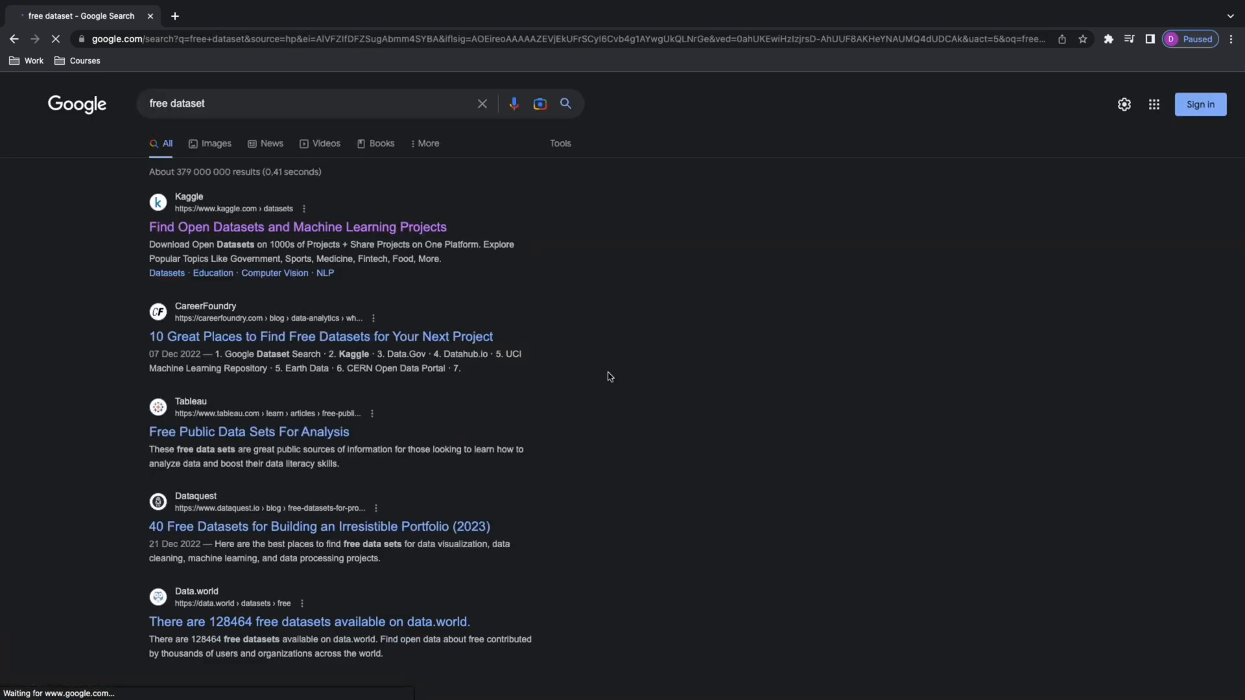
mouse_move(358, 240)
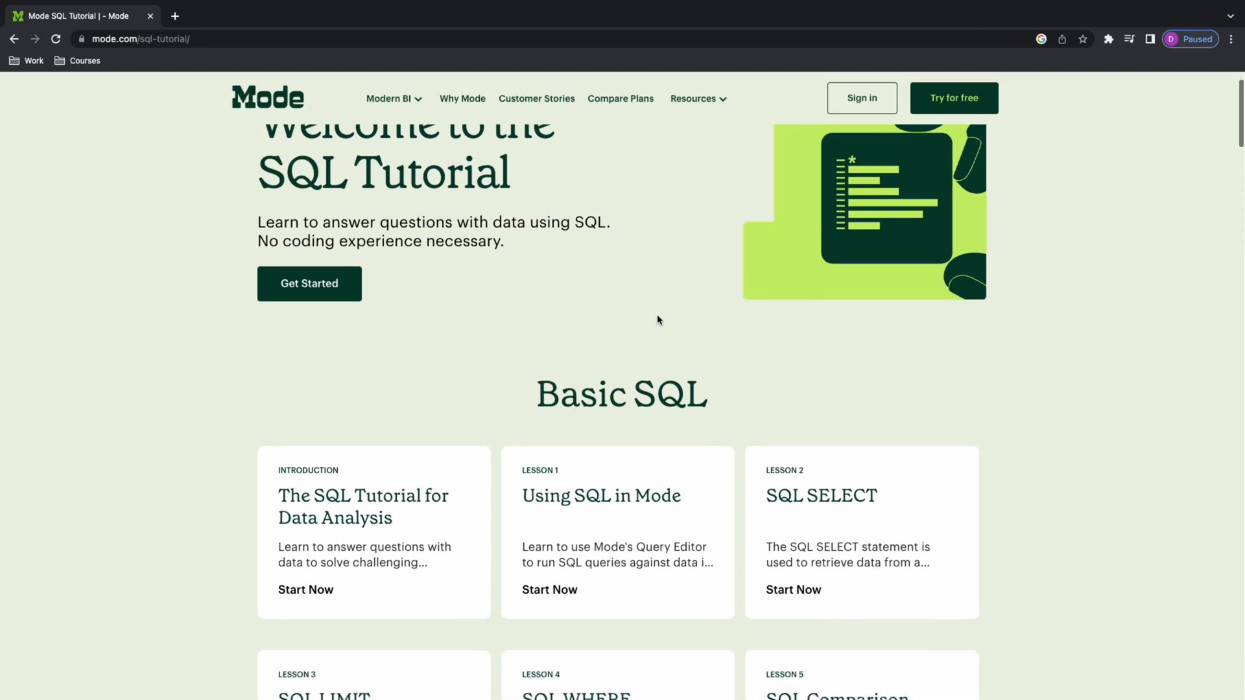
Start the Introduction lesson, move to 'Using SQL in Mode', and follow its link into the Mode workspace.
scroll("down", 3)
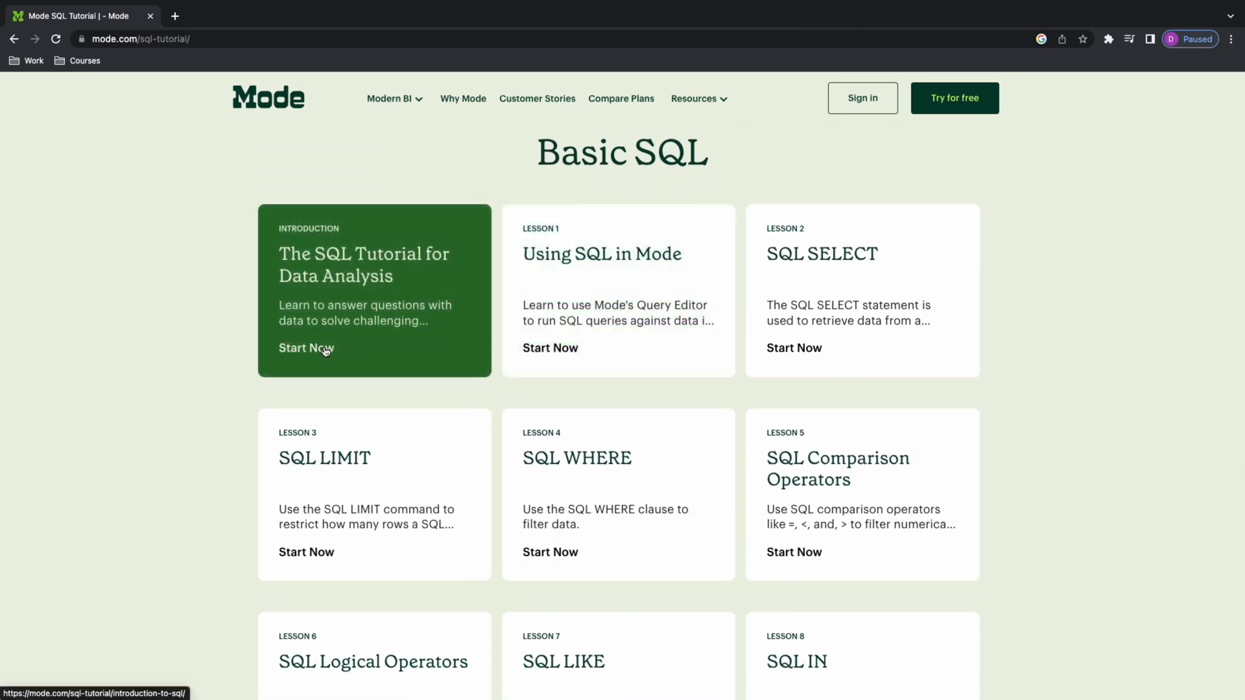
left_click(306, 347)
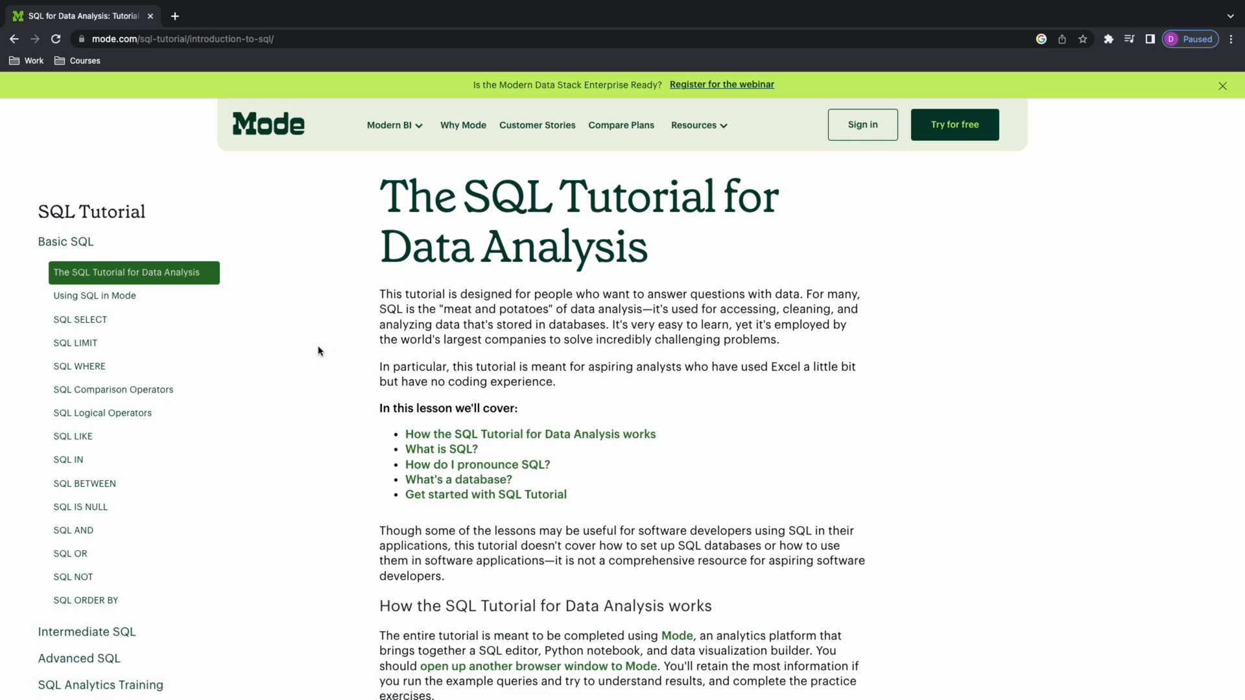
left_click(93, 295)
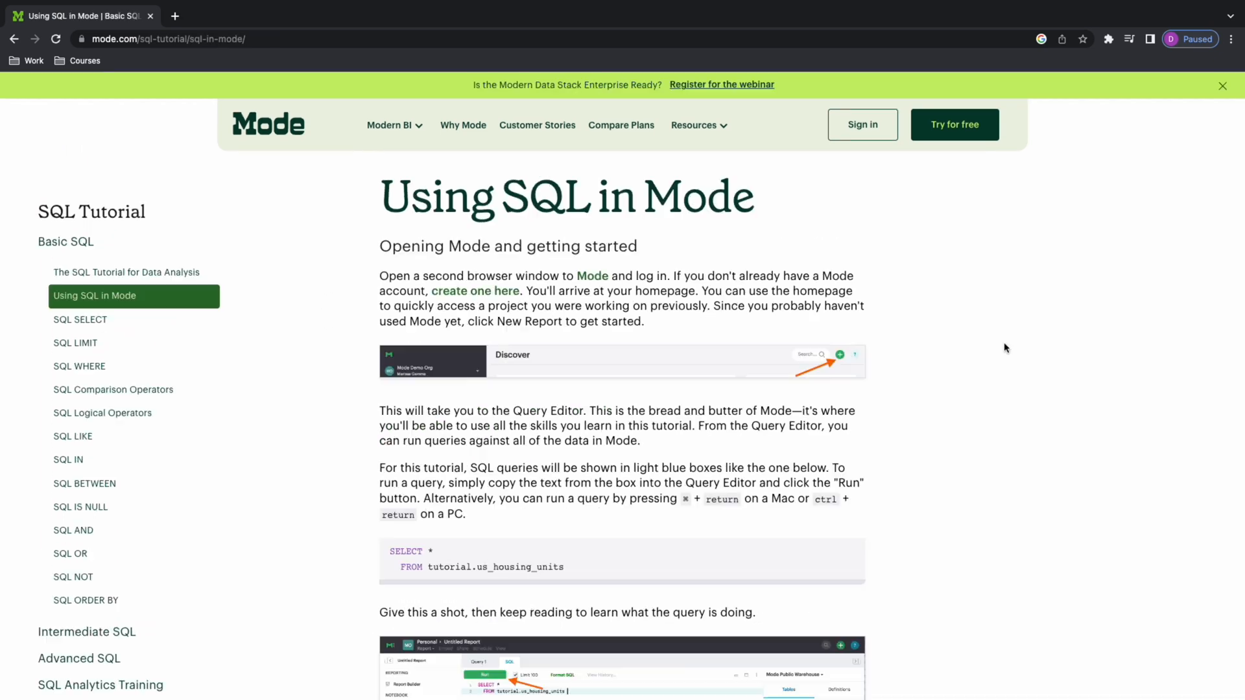
left_click(861, 124)
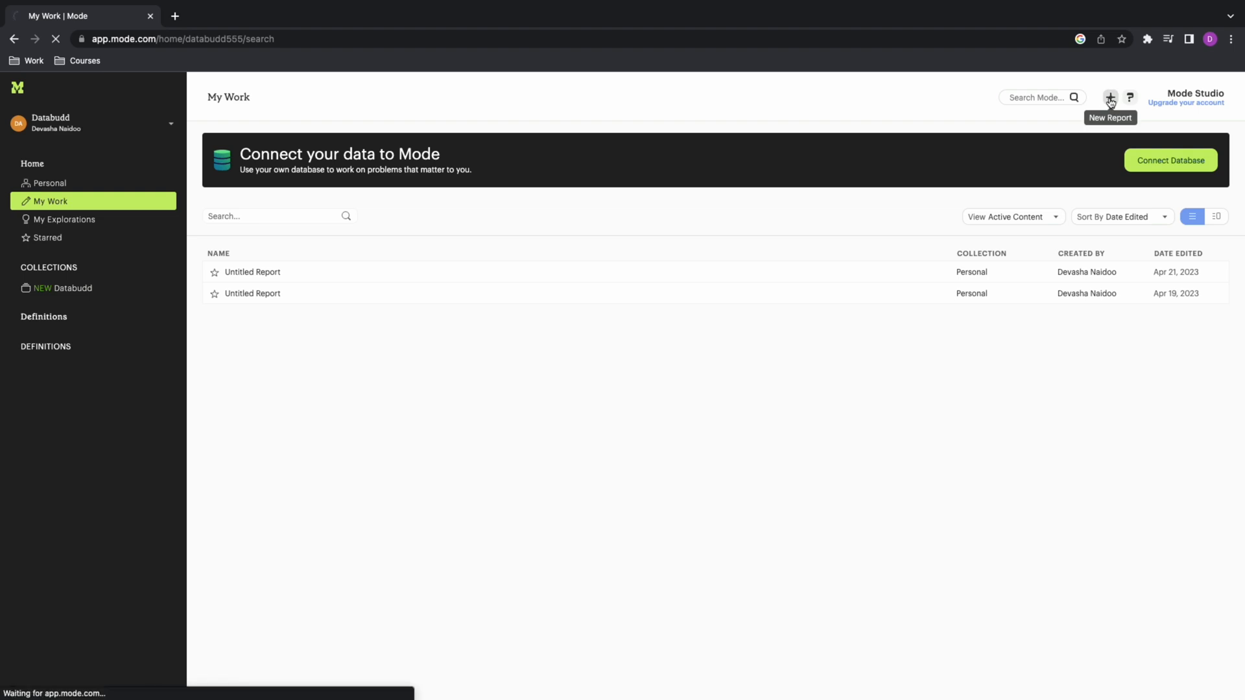
Start a new report, write select * from tutorial.excel_sql_transaction_data, and run it.
left_click(1110, 97)
type("select * from excel")
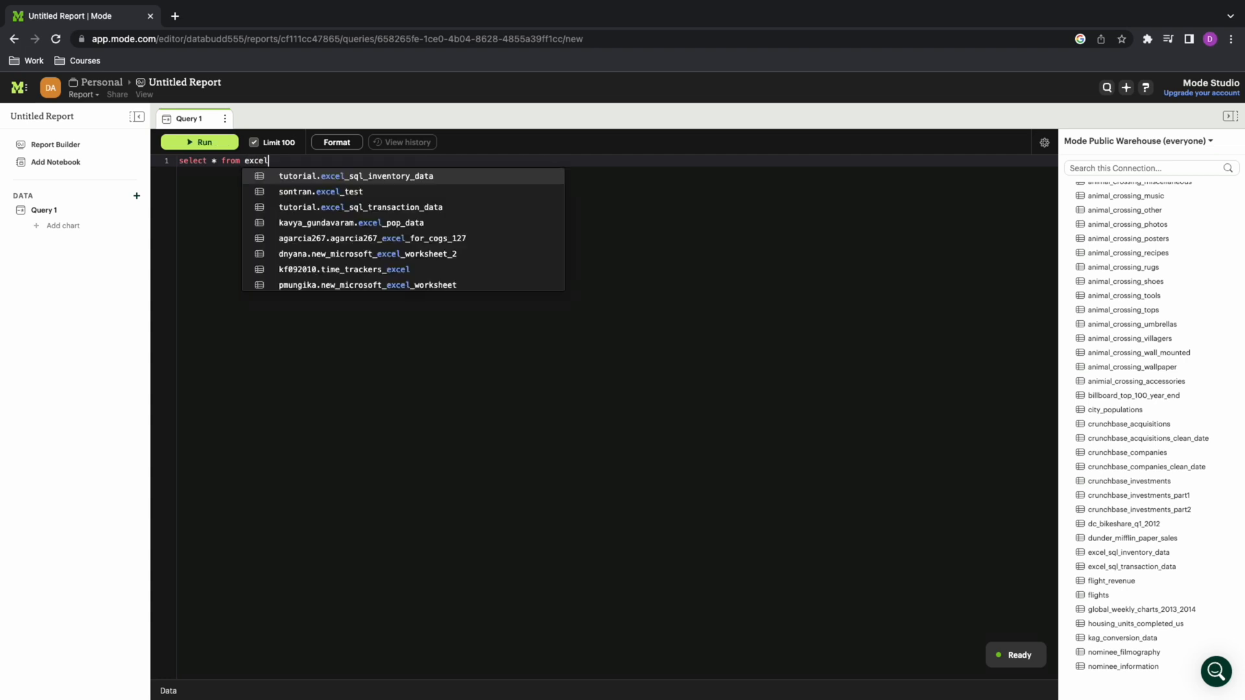
left_click(359, 207)
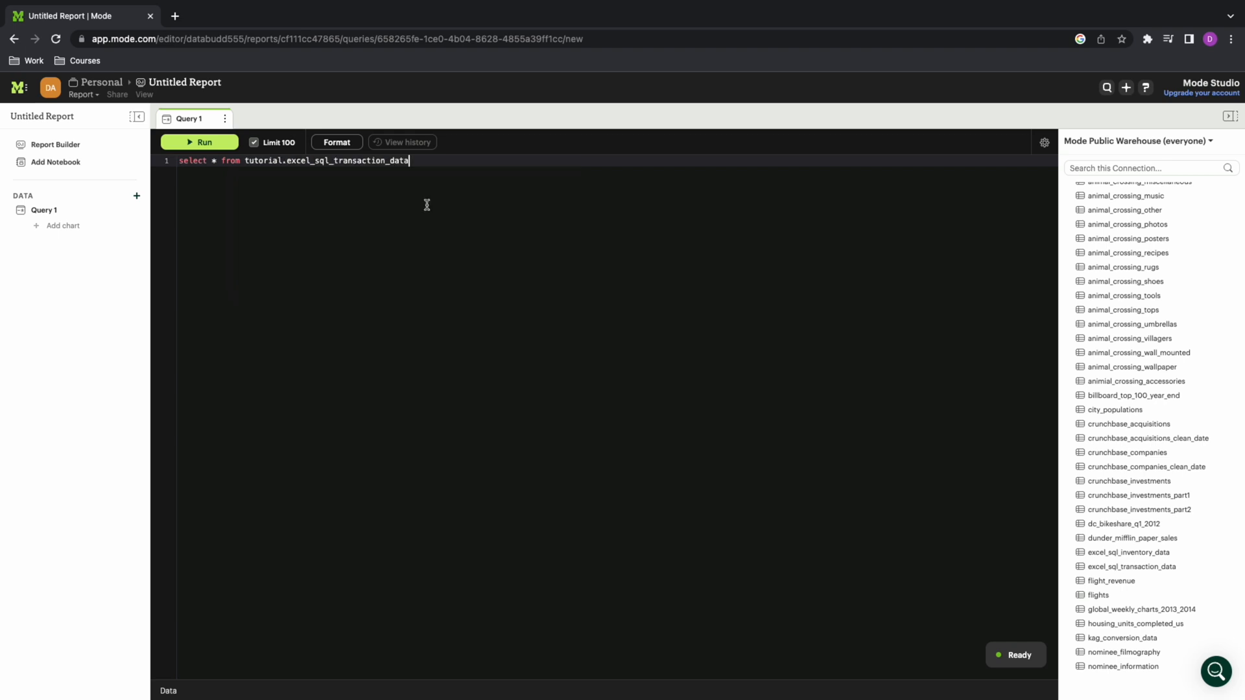
left_click(198, 143)
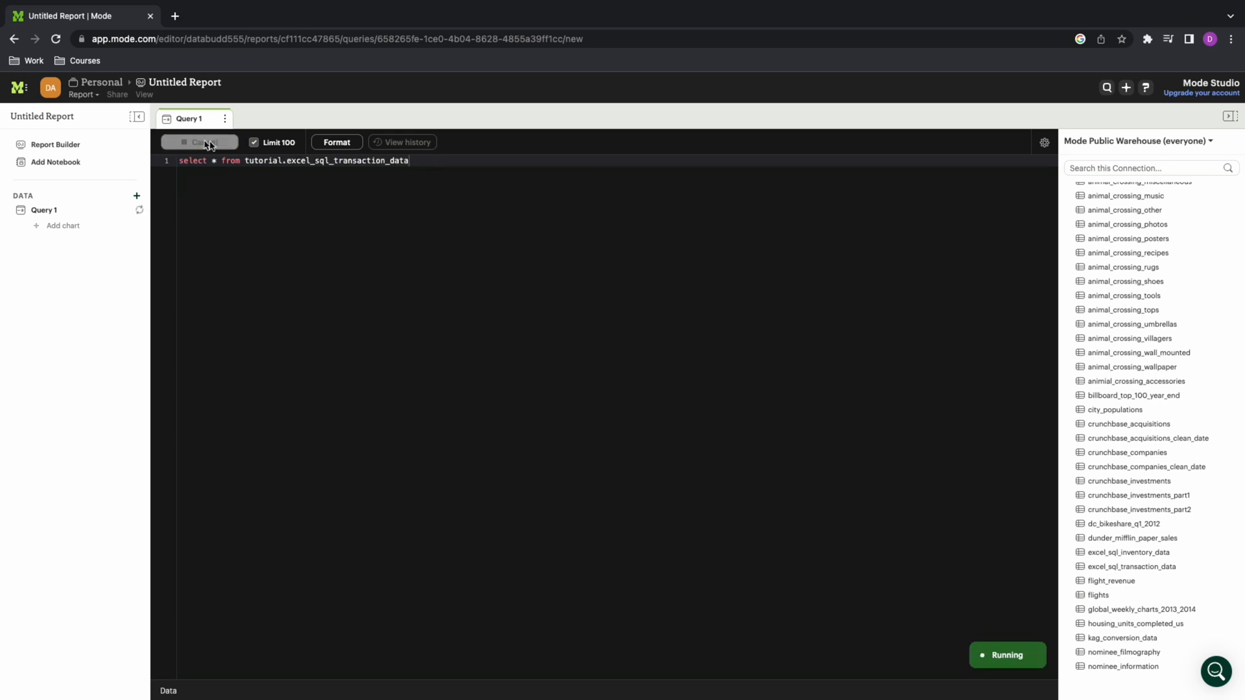